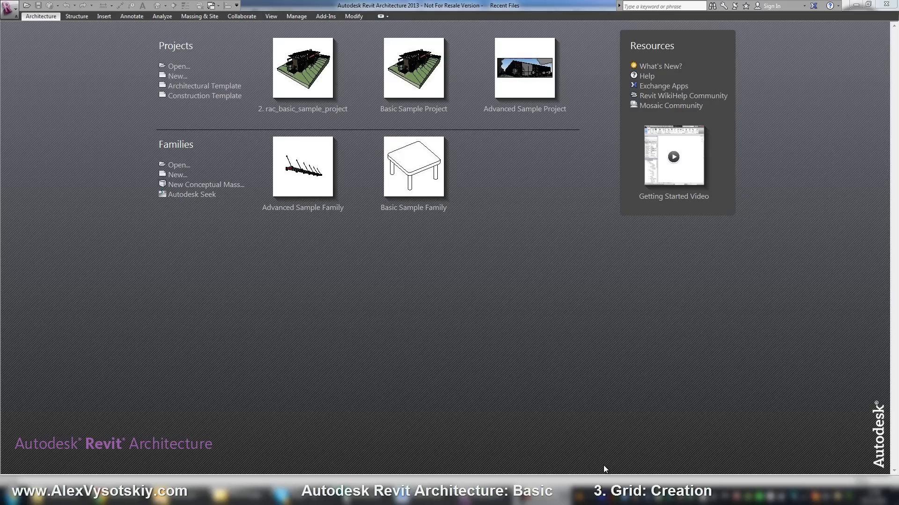
mouse_move(596, 356)
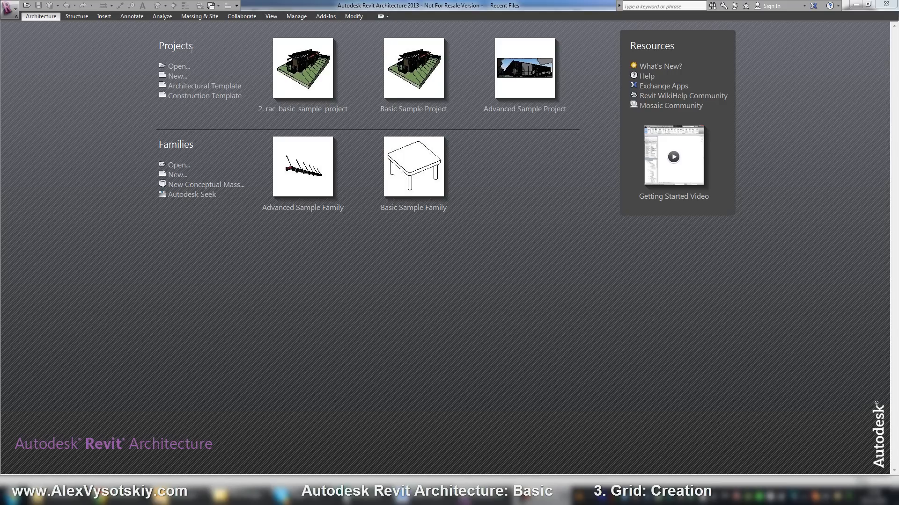
mouse_move(203, 85)
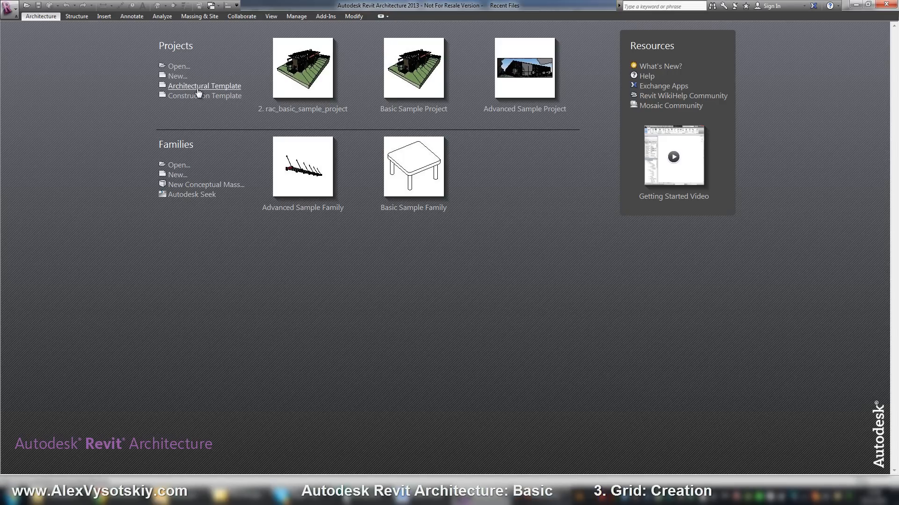
- Start a new project from the Architectural Template
left_click(204, 85)
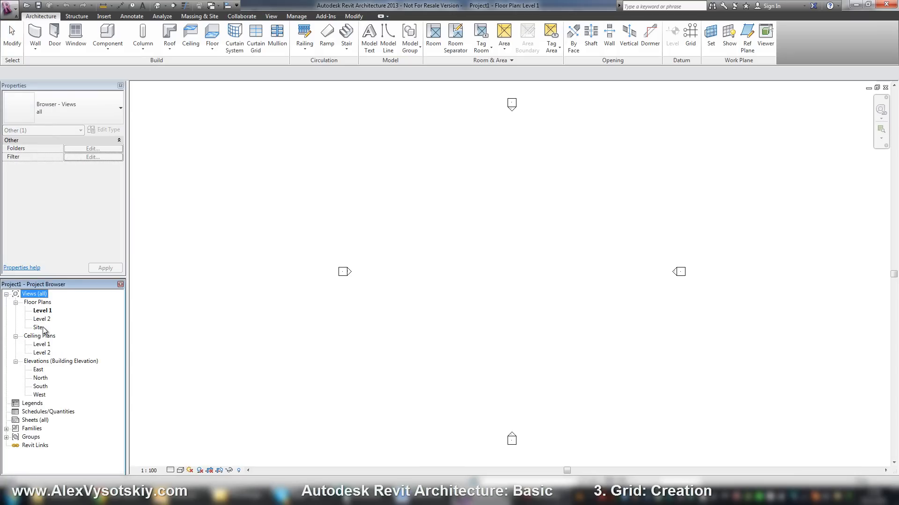
mouse_move(222, 243)
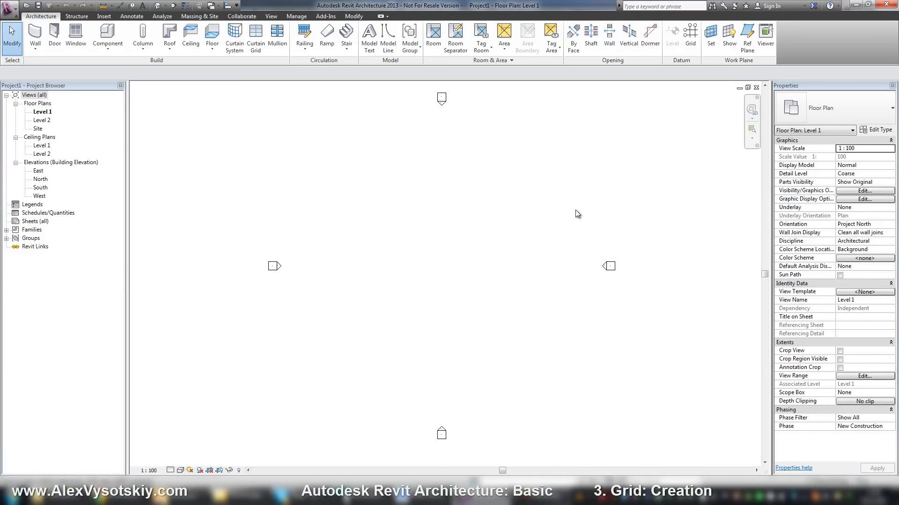
mouse_move(523, 188)
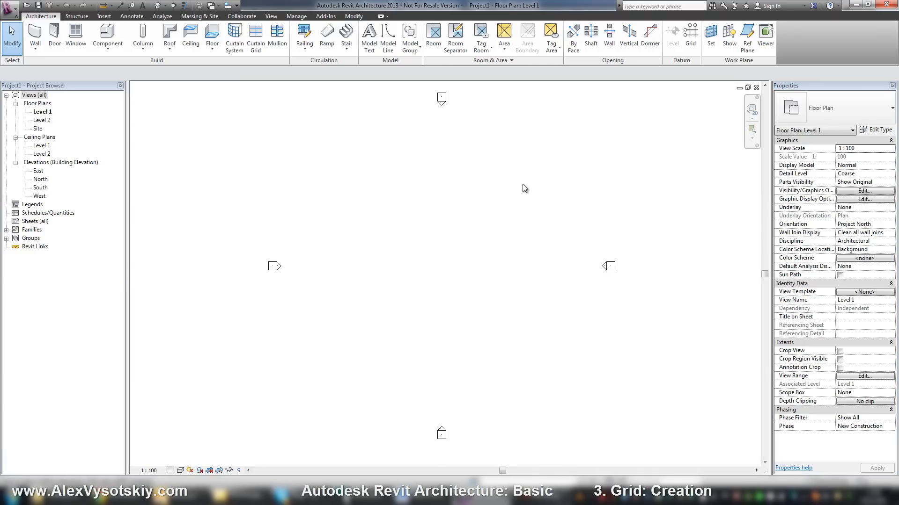
mouse_move(585, 122)
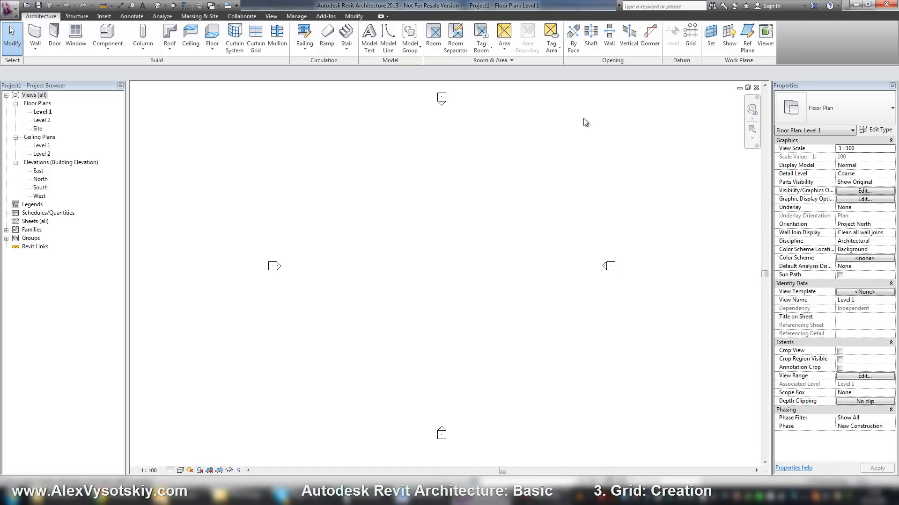
mouse_move(691, 32)
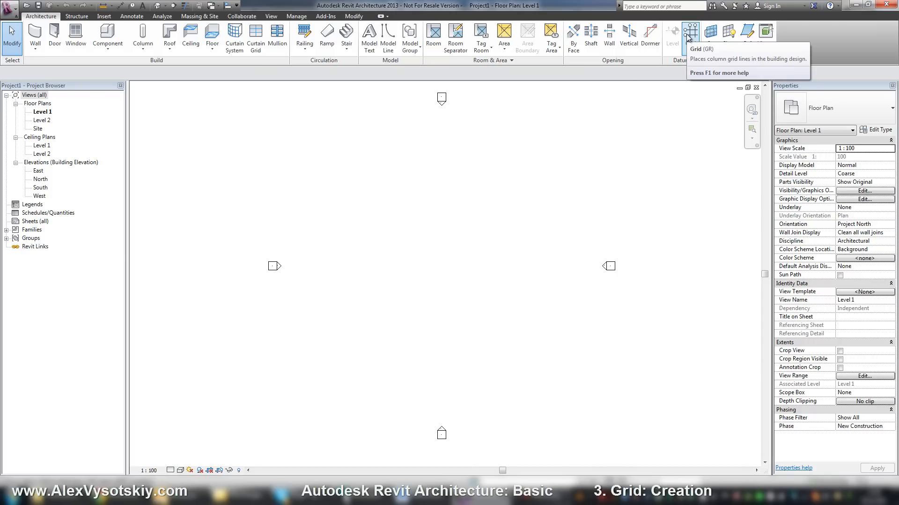
mouse_move(691, 32)
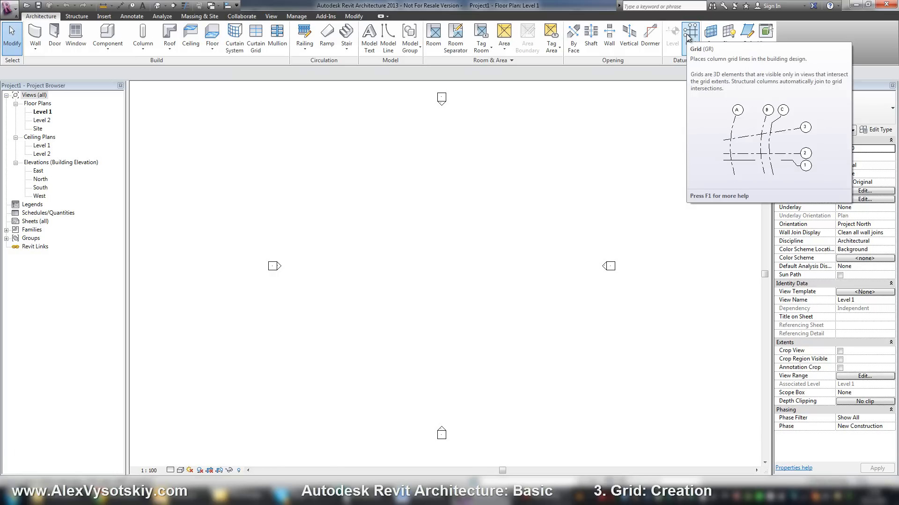
- Activate the Grid tool from the Architecture tab's Datum panel
left_click(689, 31)
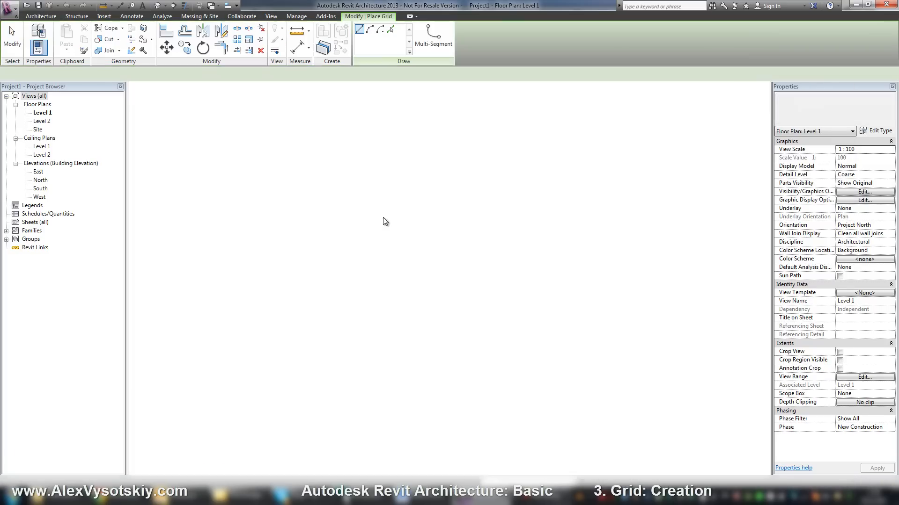
left_click(359, 31)
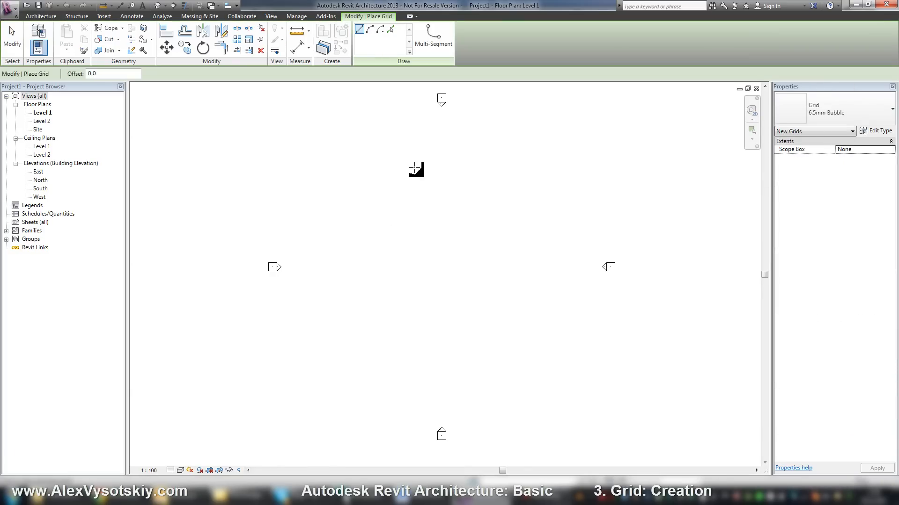
mouse_move(427, 170)
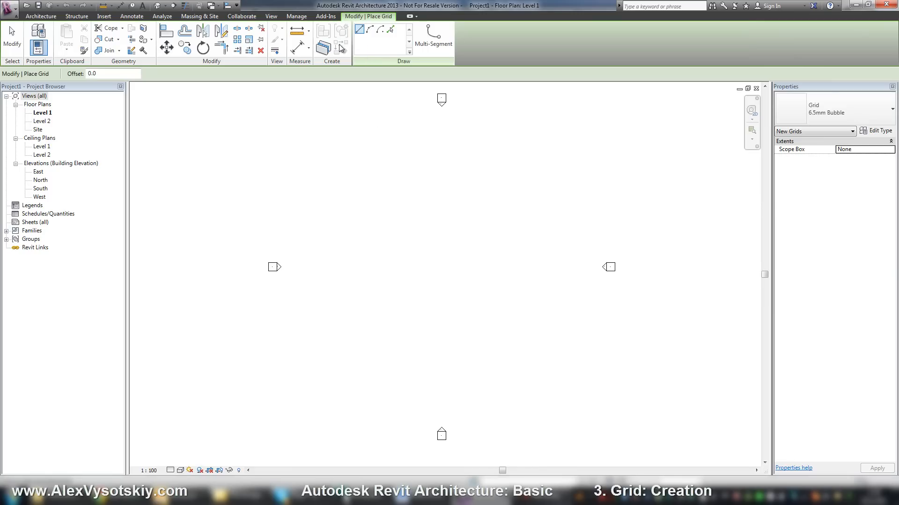
mouse_move(422, 83)
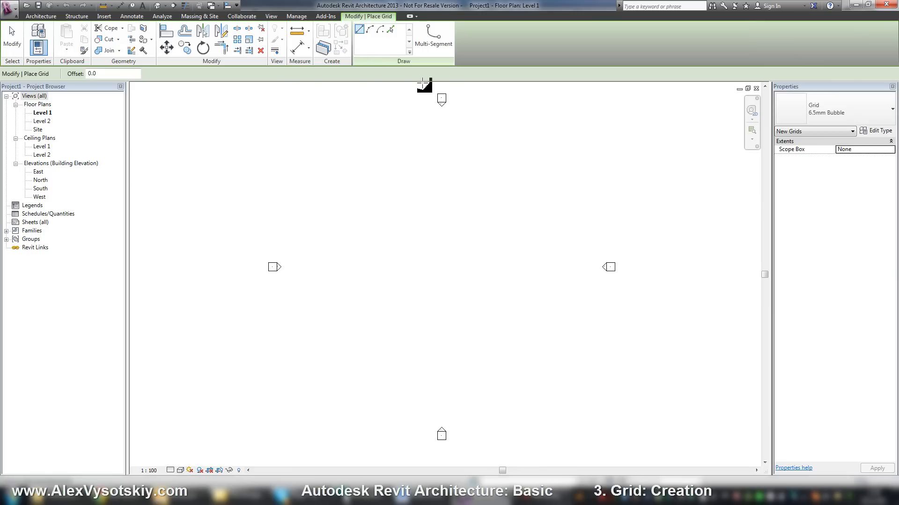
mouse_move(280, 61)
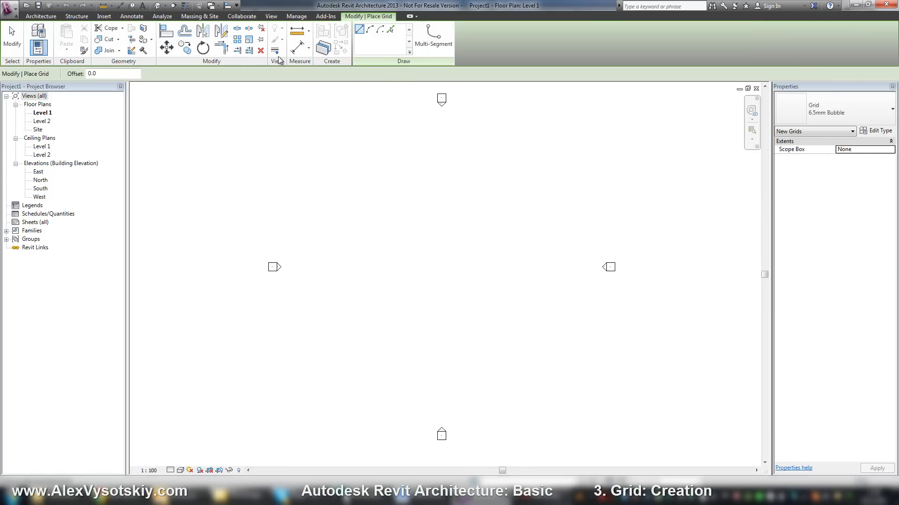
mouse_move(347, 21)
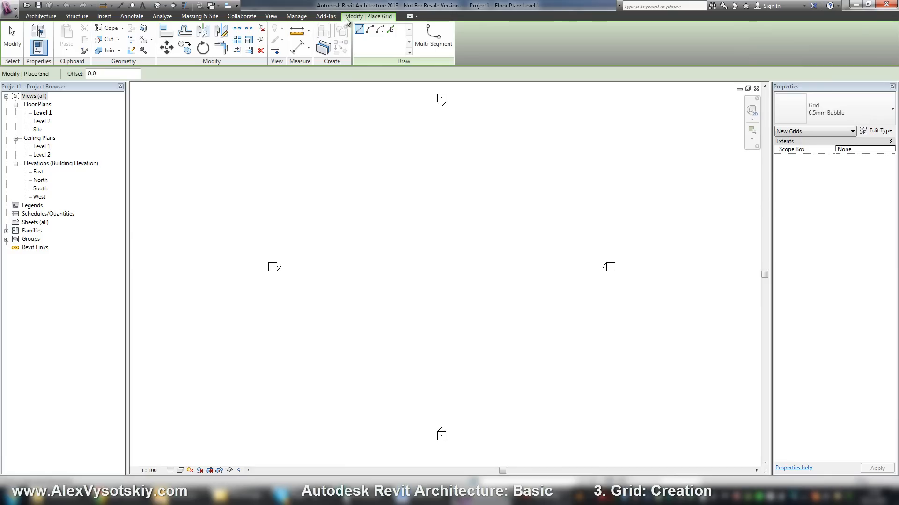
mouse_move(371, 25)
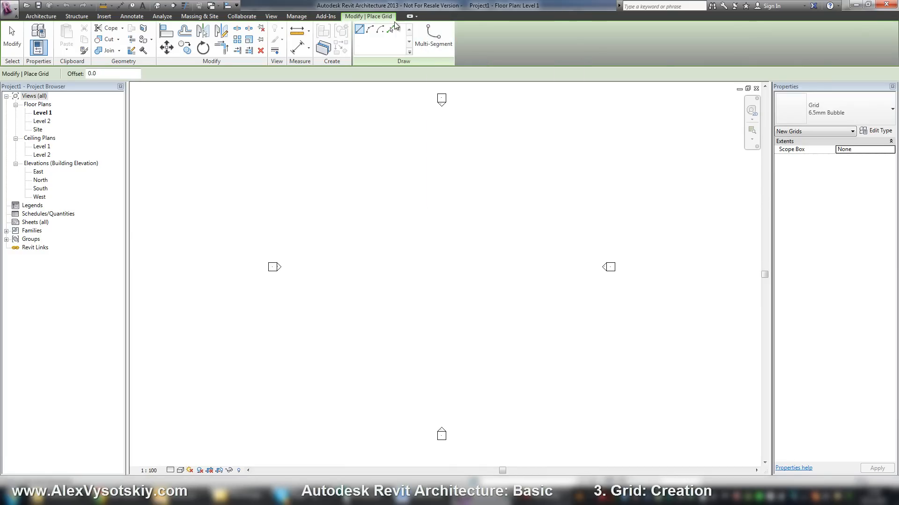
mouse_move(367, 187)
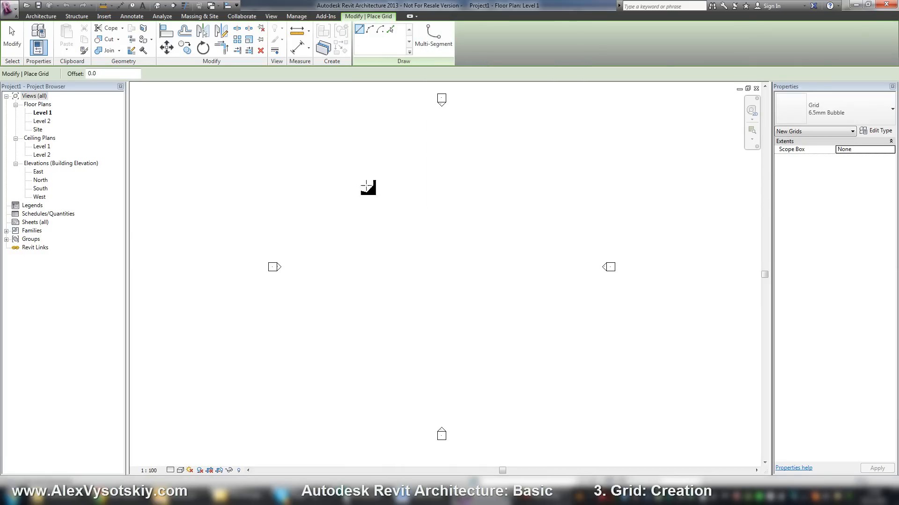
mouse_move(364, 190)
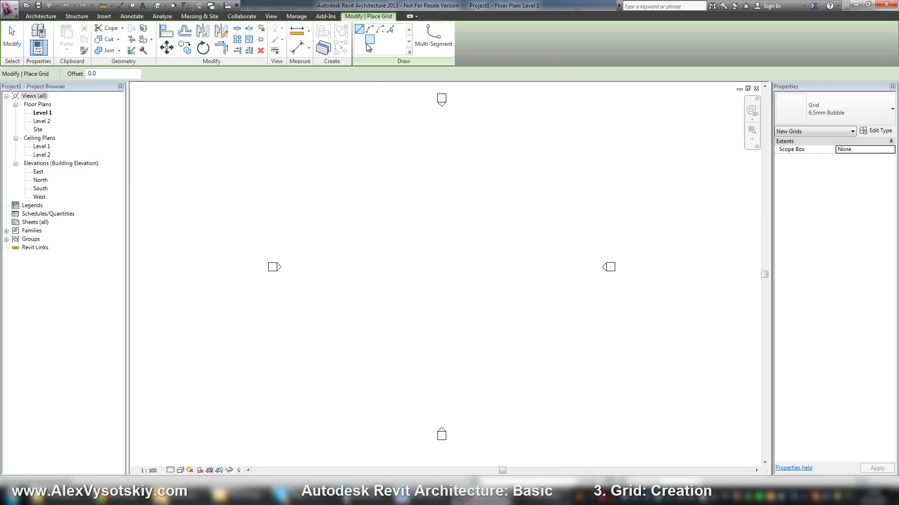
mouse_move(360, 30)
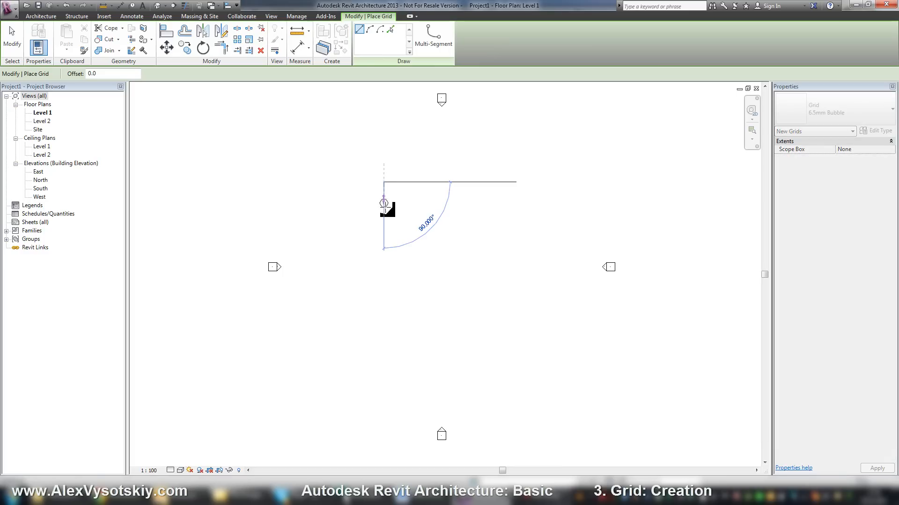
mouse_move(384, 344)
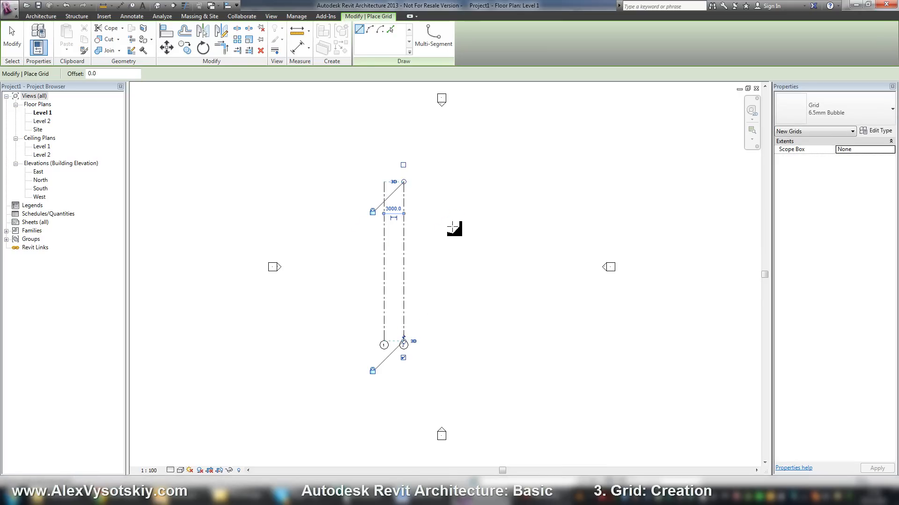
mouse_move(430, 180)
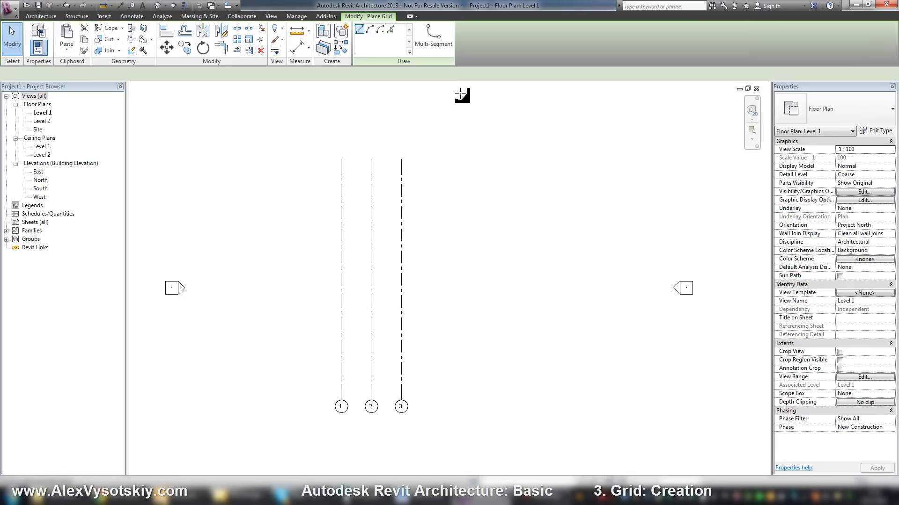
- Resume grid placement to continue adding vertical grid lines
left_click(372, 47)
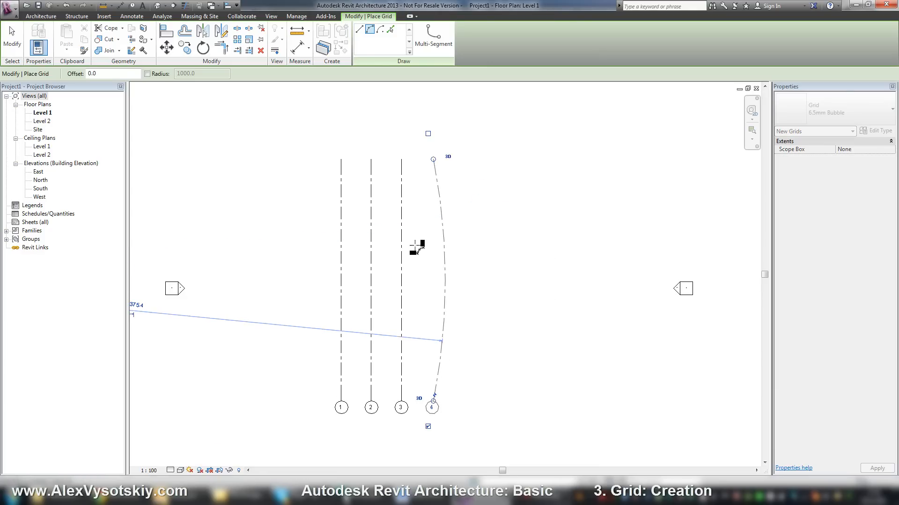
mouse_move(370, 30)
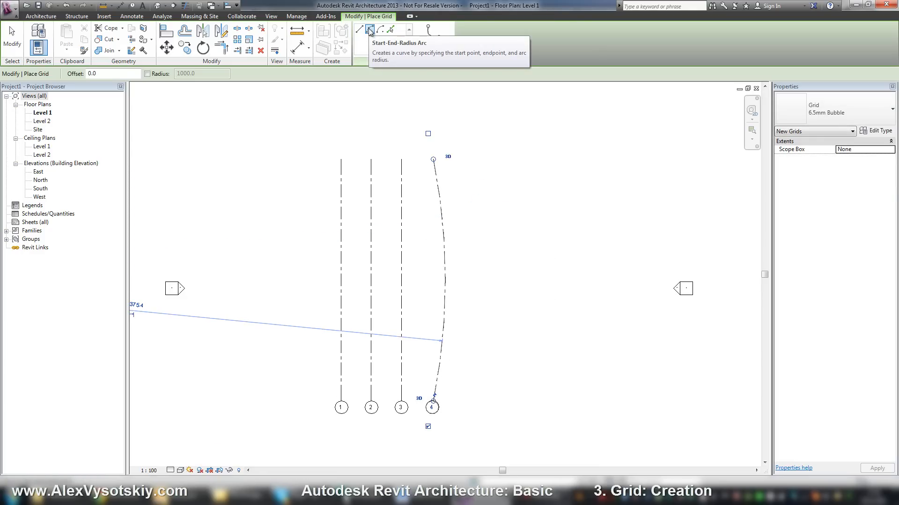
mouse_move(369, 29)
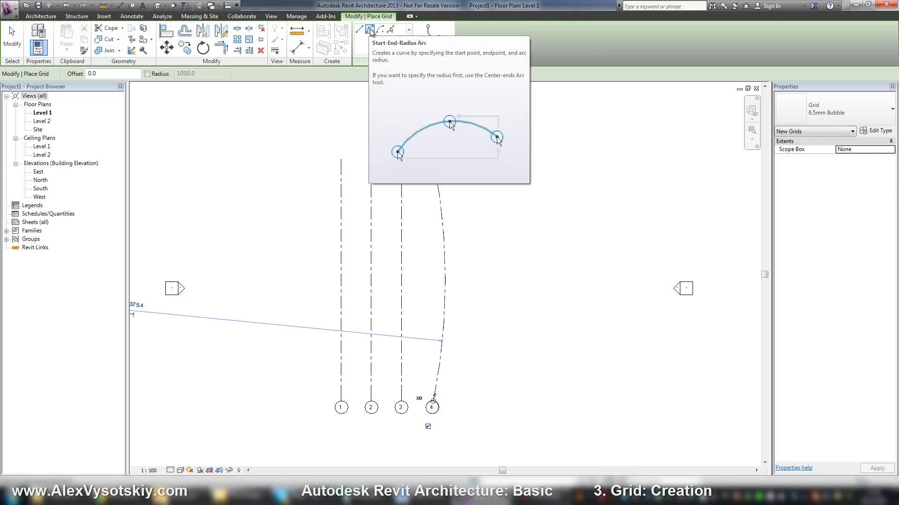
left_click(370, 29)
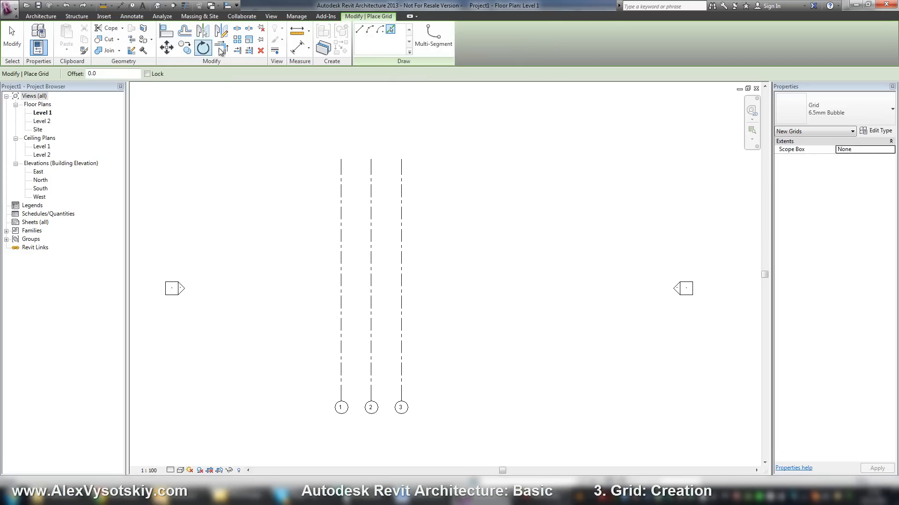
mouse_move(429, 288)
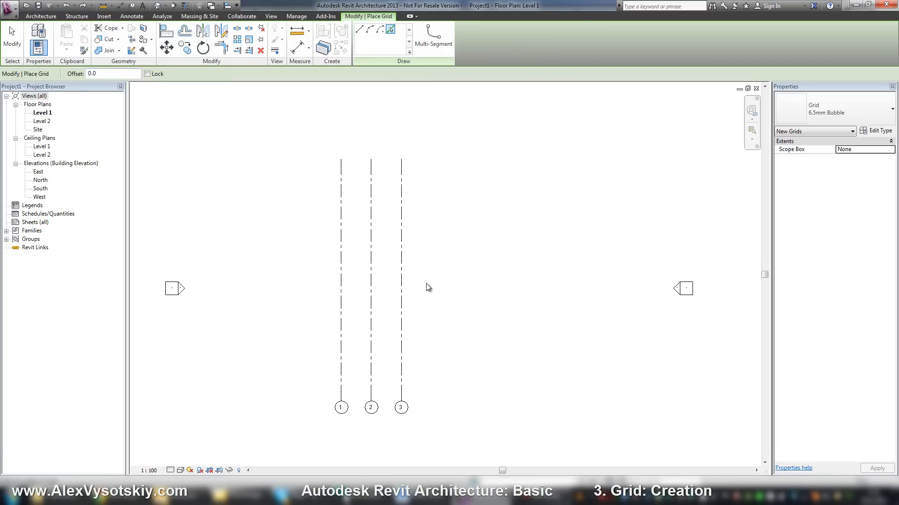
mouse_move(383, 177)
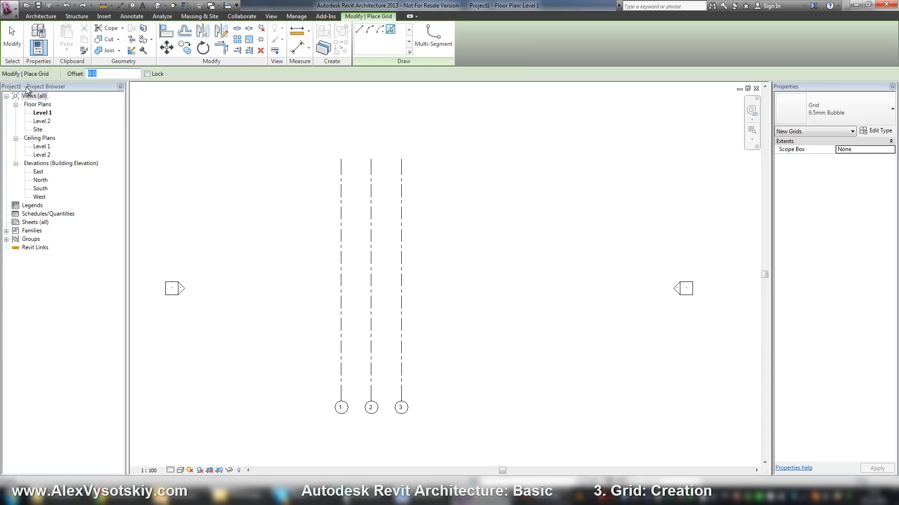
- Place the next vertical grid at a 3600 offset from the previous one
type("3600.0")
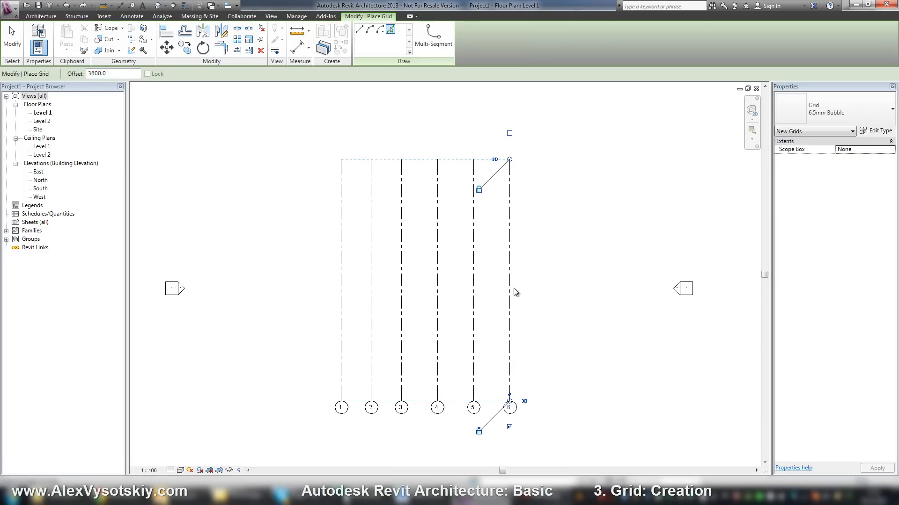
mouse_move(532, 302)
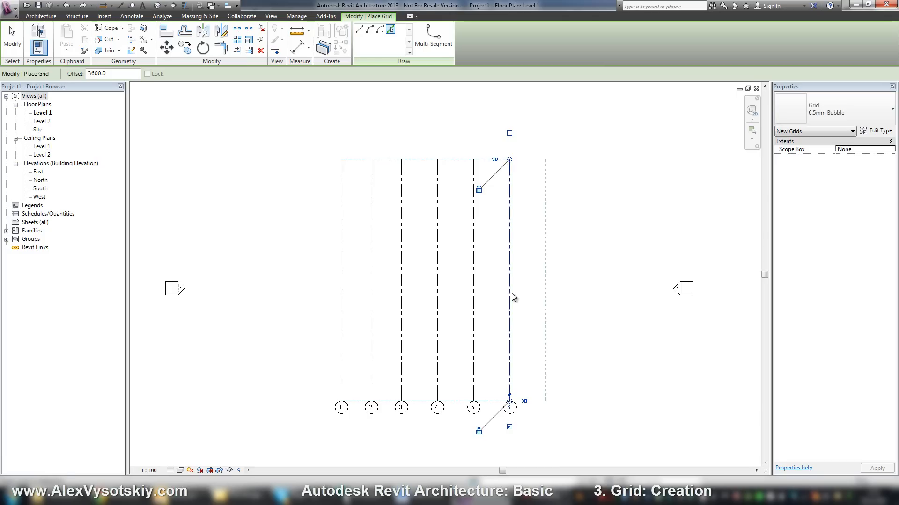
mouse_move(512, 296)
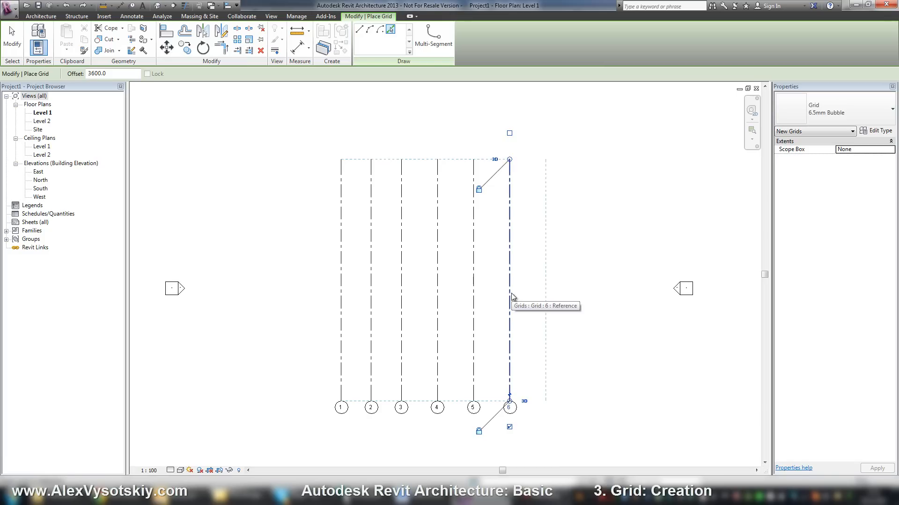
mouse_move(394, 303)
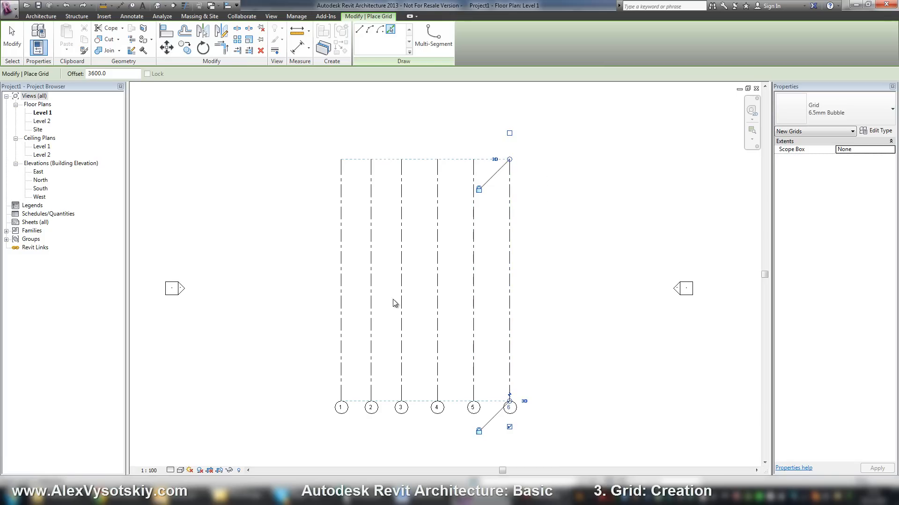
mouse_move(335, 306)
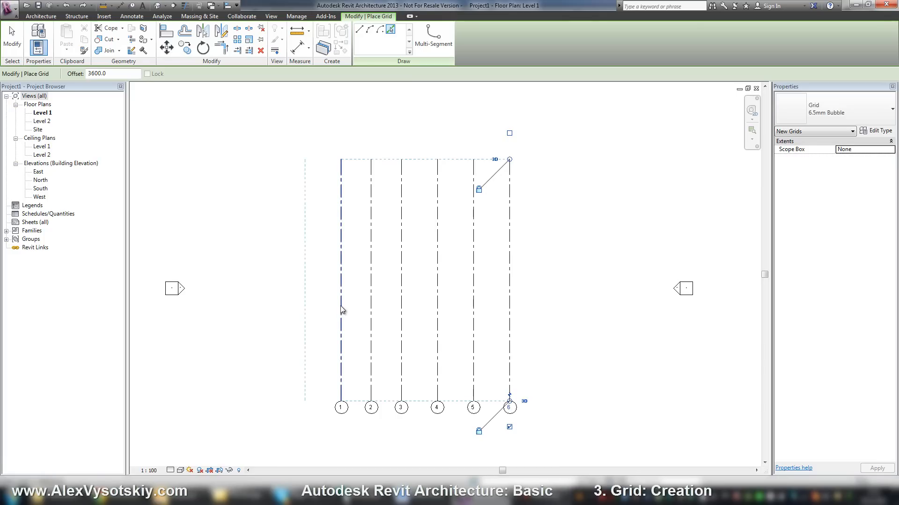
mouse_move(341, 310)
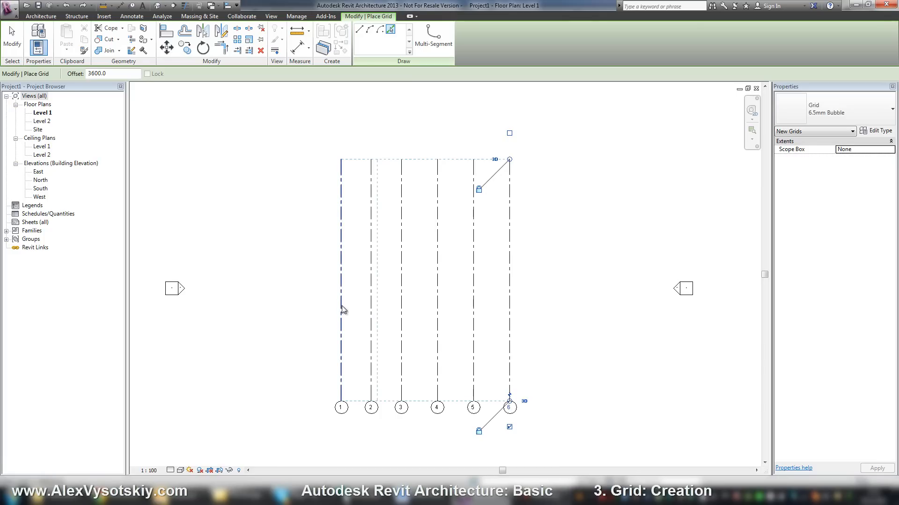
mouse_move(341, 308)
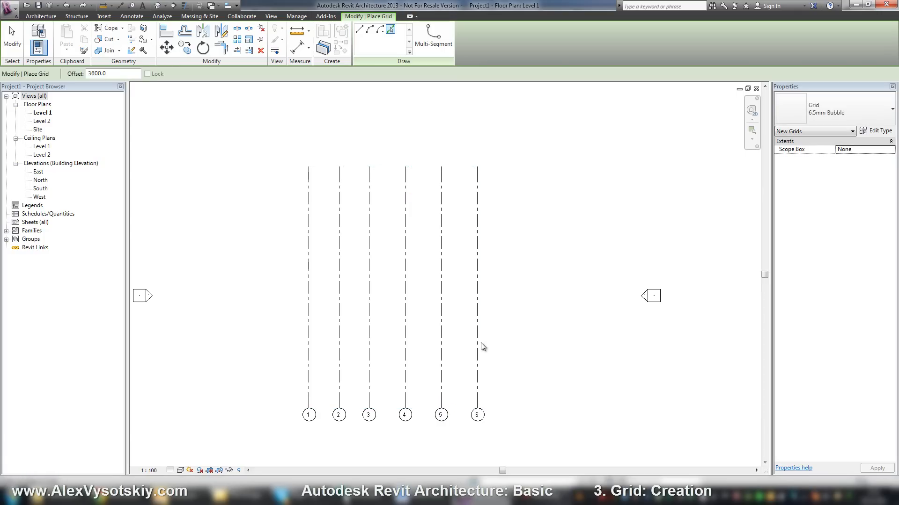
mouse_move(477, 349)
type("0")
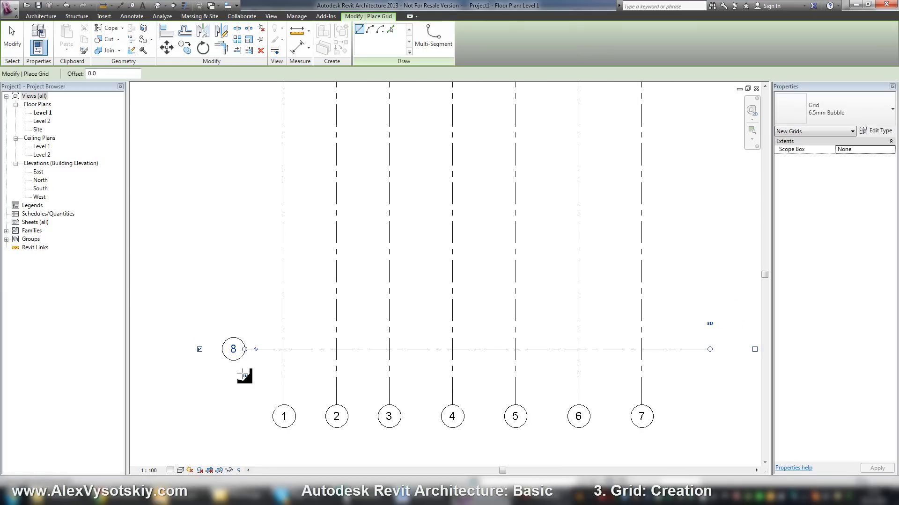
mouse_move(234, 350)
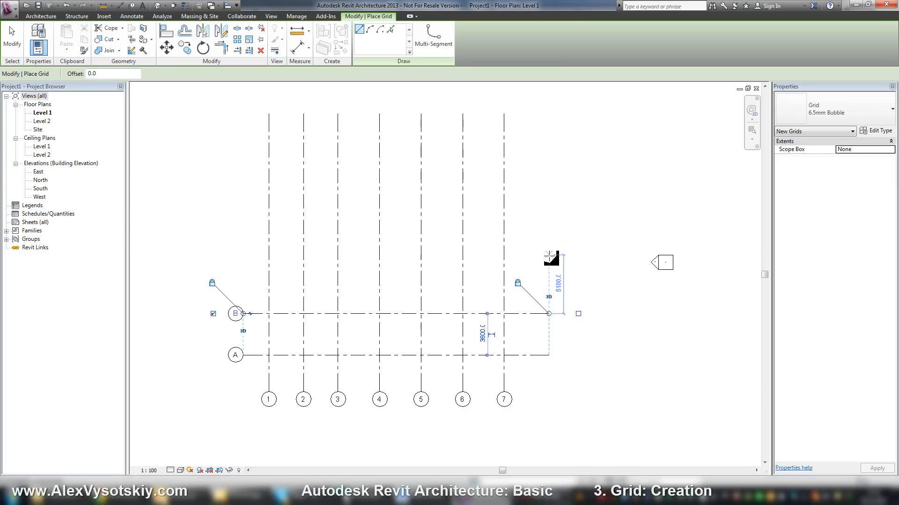
- Finish horizontal grid C above B, crossing vertical grids 1–7
left_click(235, 262)
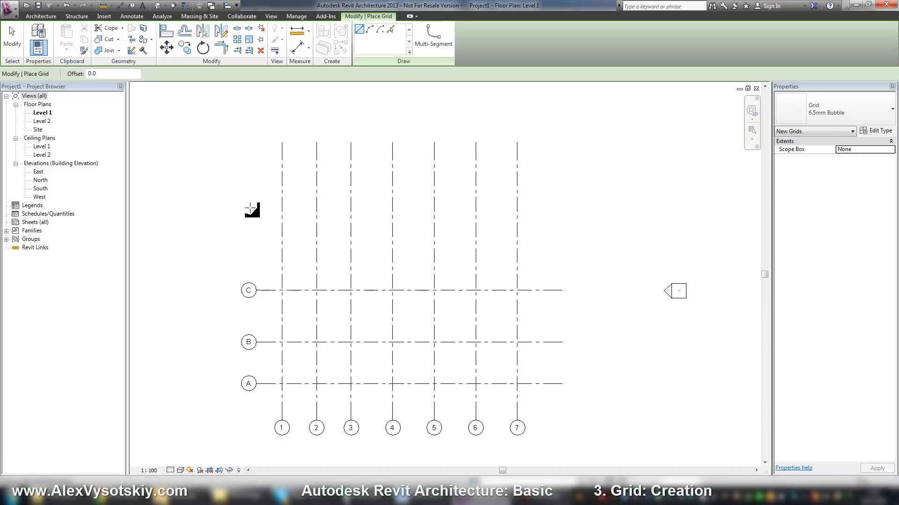
mouse_move(242, 189)
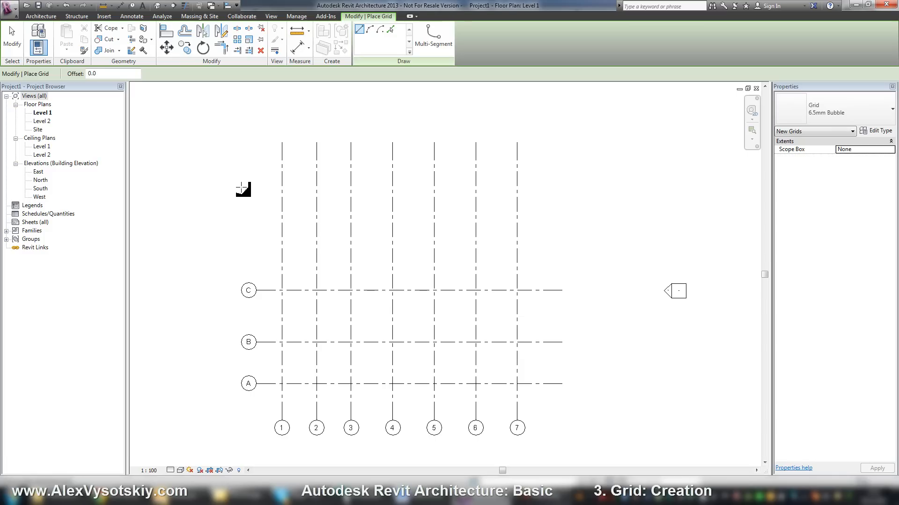
mouse_move(253, 157)
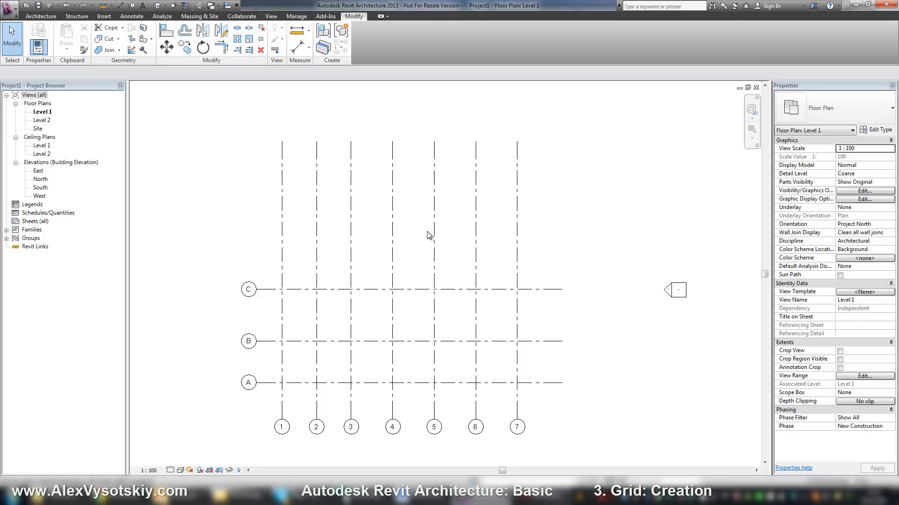
mouse_move(600, 199)
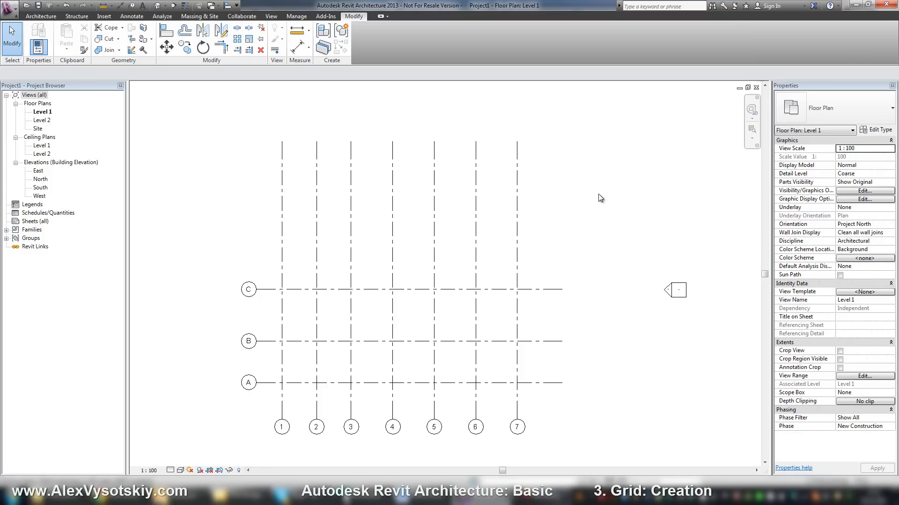
mouse_move(607, 211)
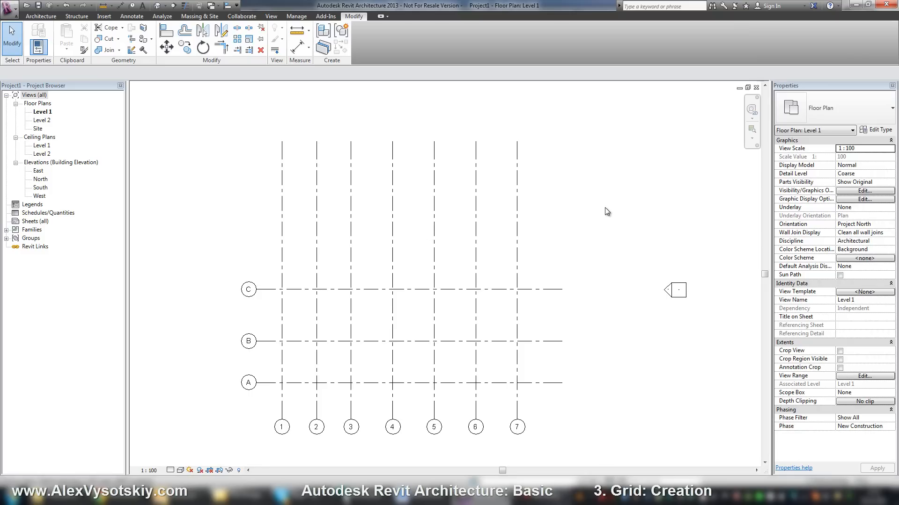
mouse_move(586, 242)
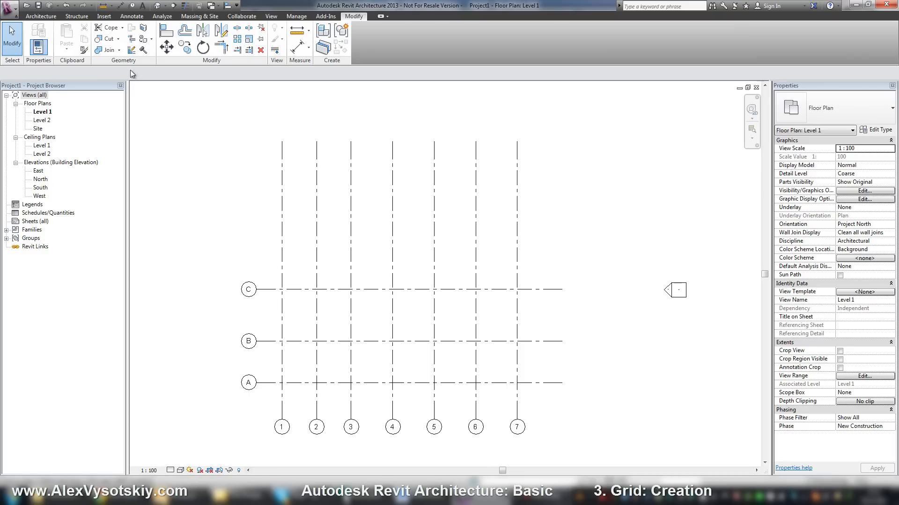
- Return to the Architecture ribbon after ending grid placement
left_click(40, 16)
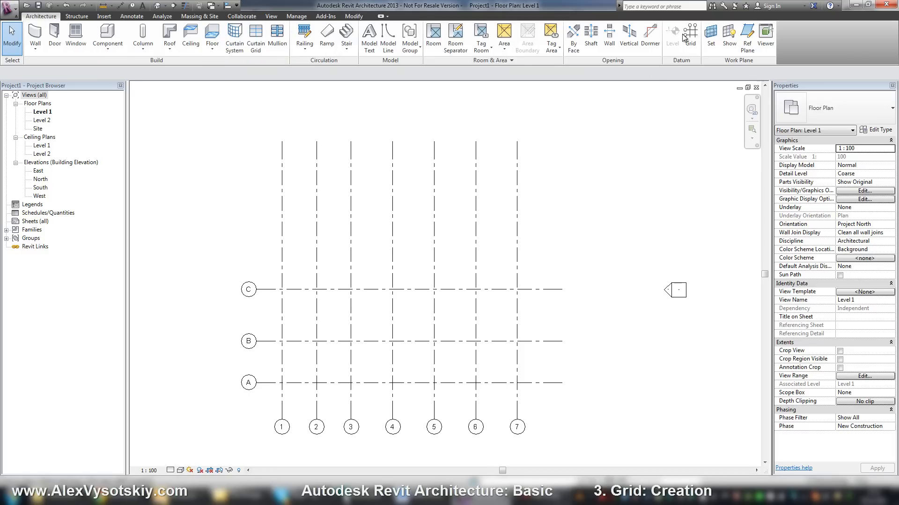
- Sketch multi-segment grid D, horizontal above C then angled up-right, and finish it
left_click(693, 37)
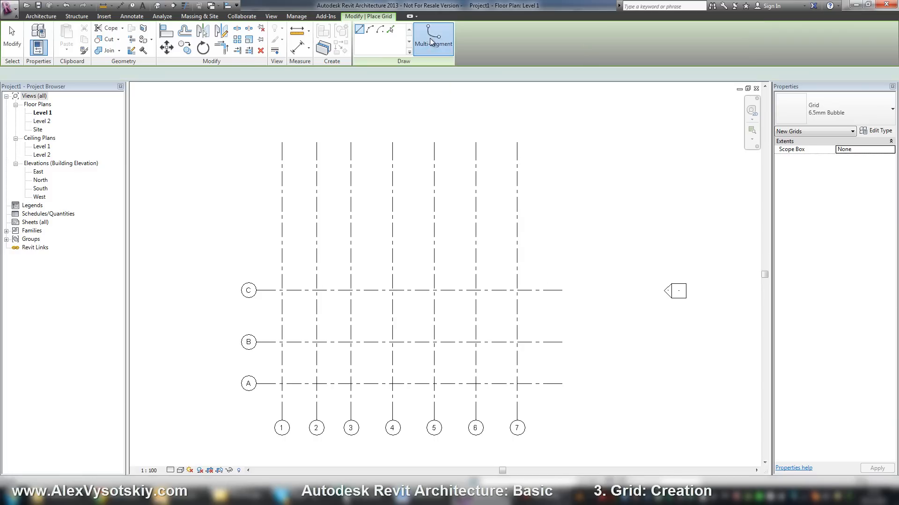
left_click(433, 39)
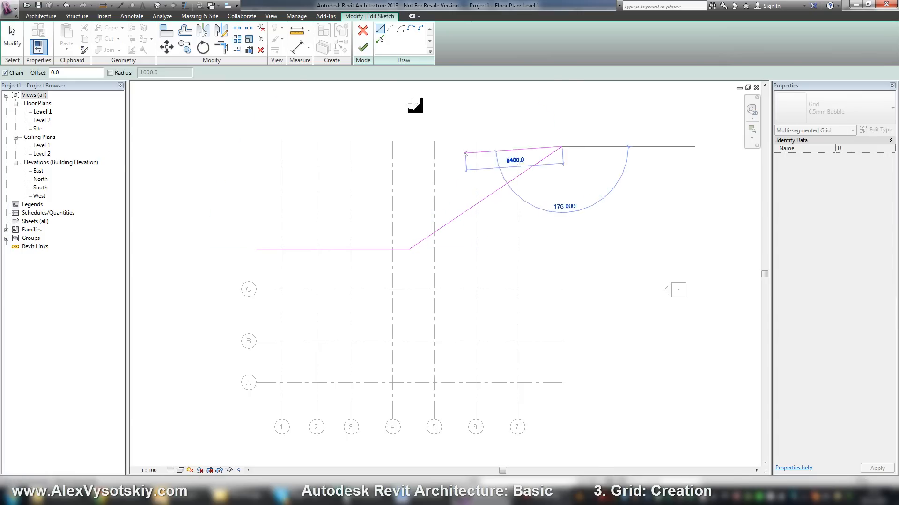
mouse_move(414, 29)
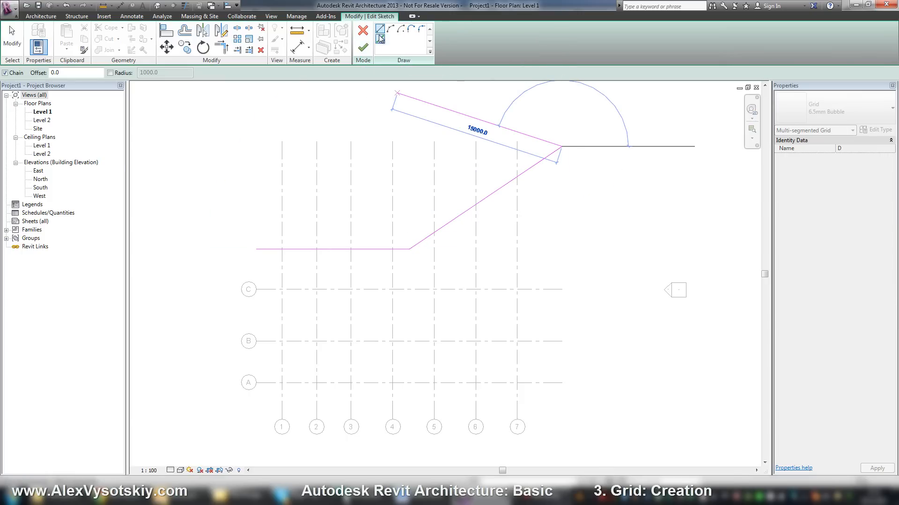
left_click(362, 47)
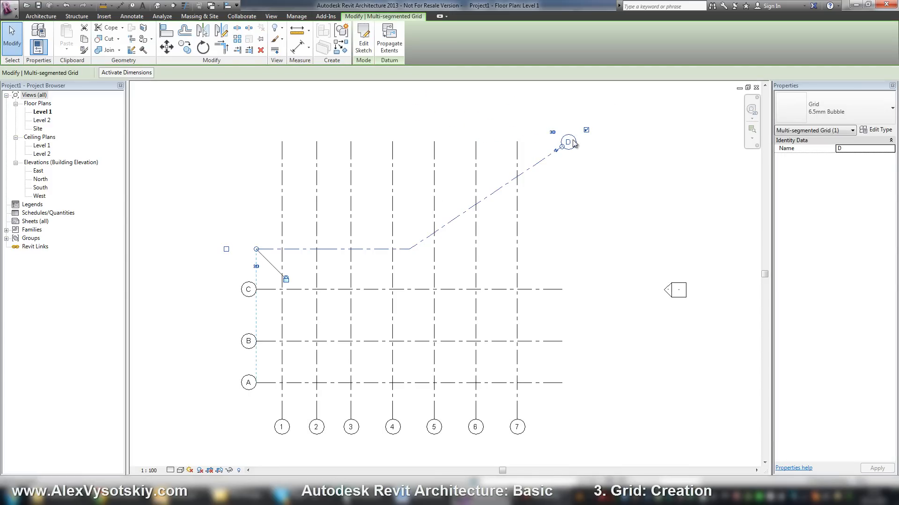
mouse_move(575, 159)
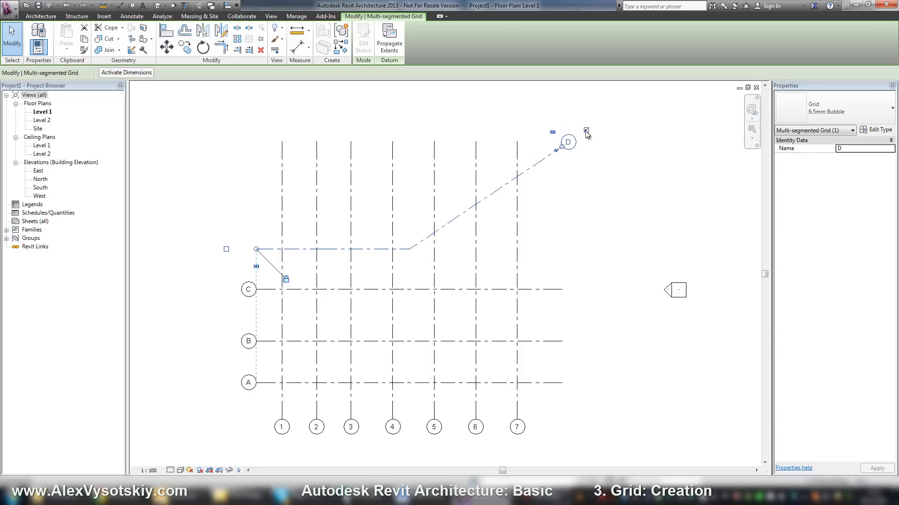
- Move grid D's bubble from its angled end to its left end
left_click(392, 427)
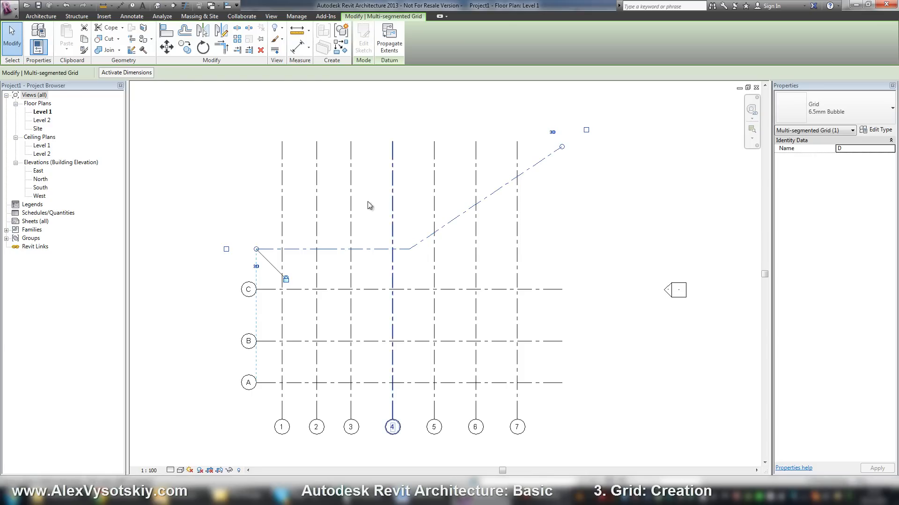
left_click(227, 265)
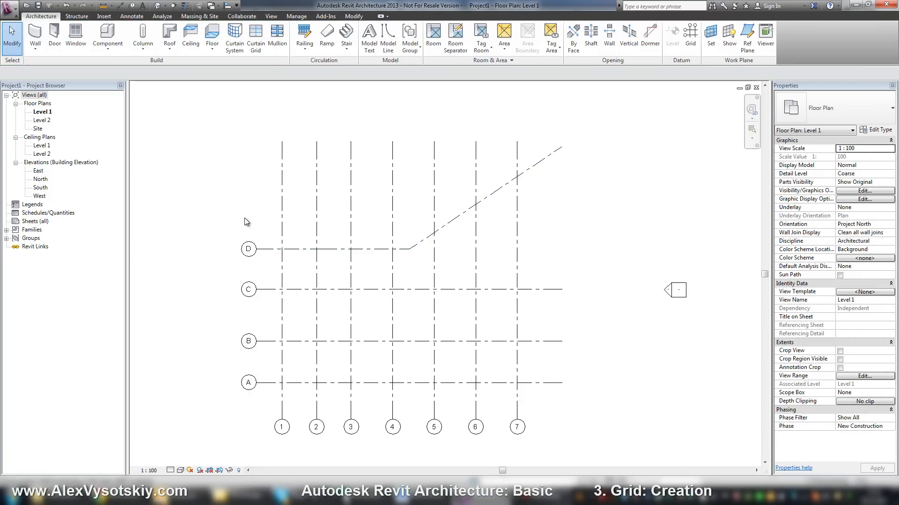
mouse_move(252, 199)
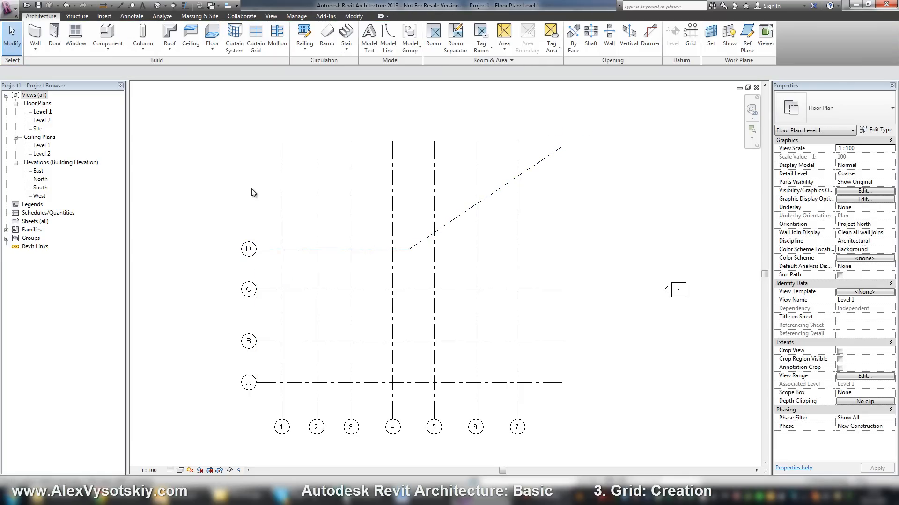
mouse_move(258, 188)
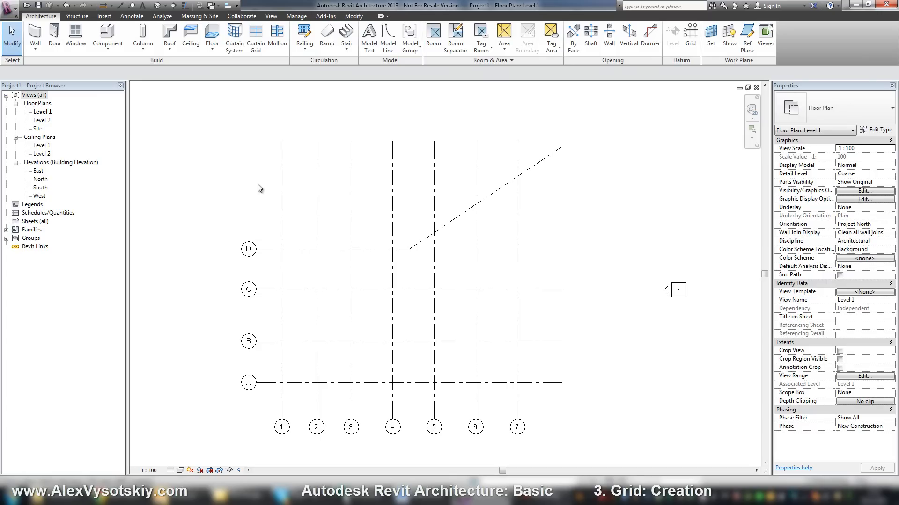
mouse_move(468, 374)
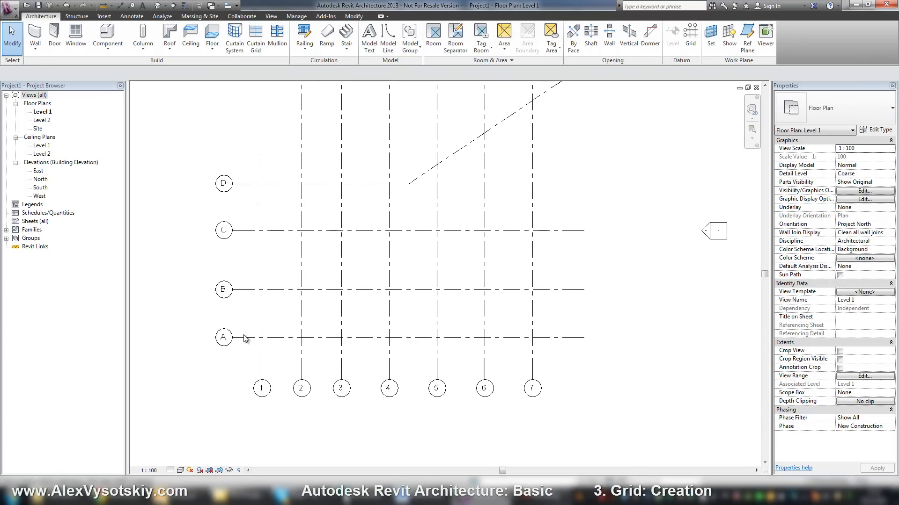
- Select horizontal grid A and edit its bubble label
left_click(224, 338)
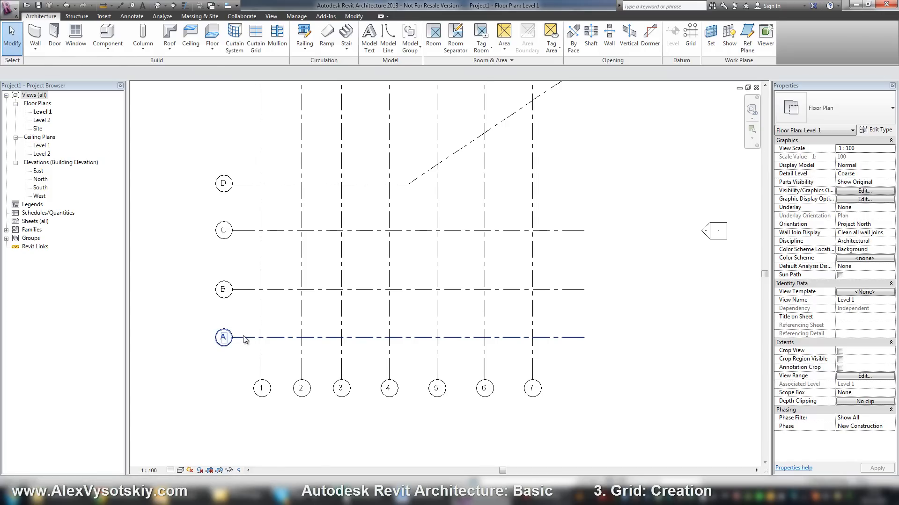
left_click(223, 338)
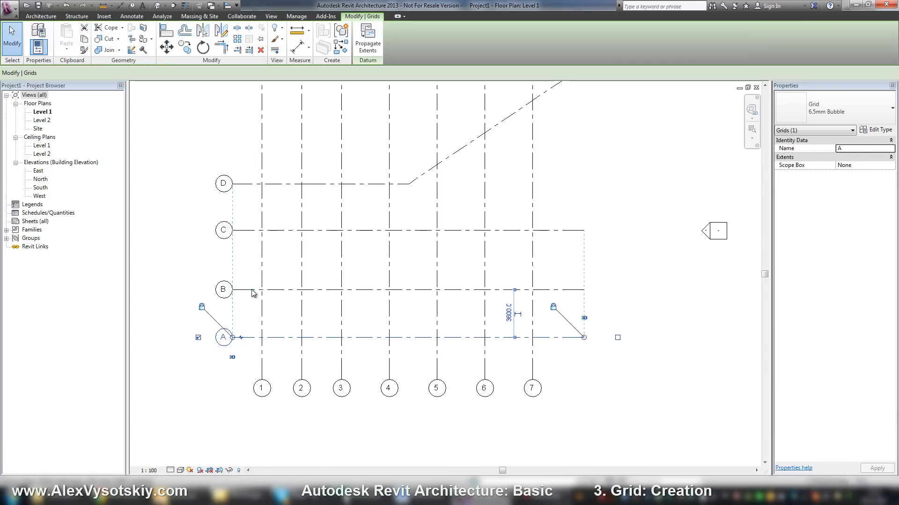
mouse_move(491, 284)
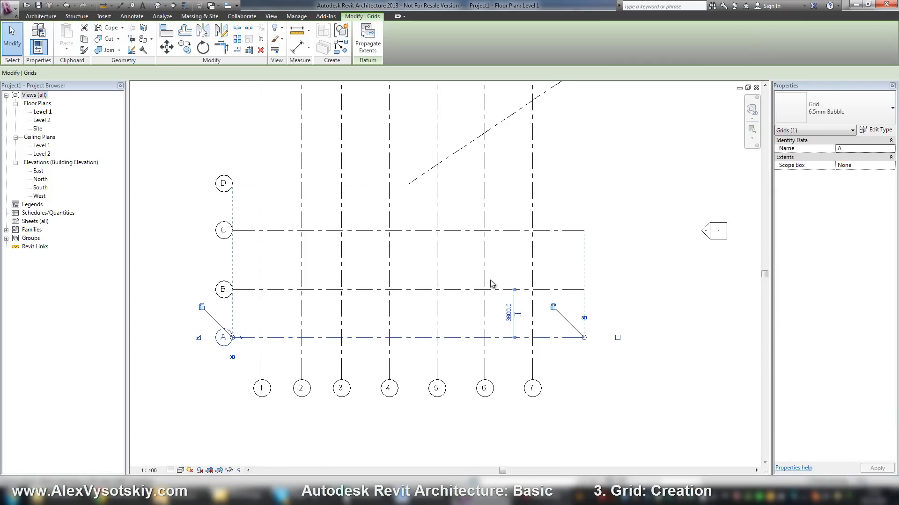
mouse_move(704, 214)
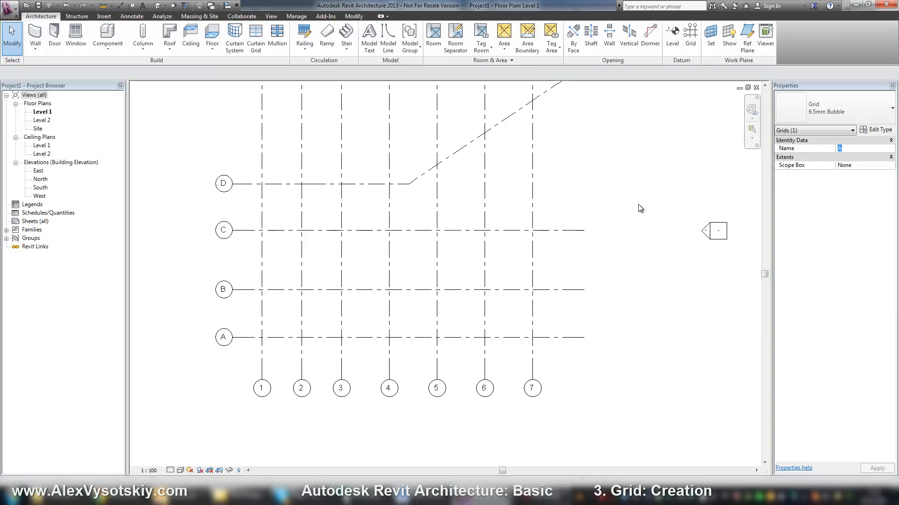
left_click(223, 337)
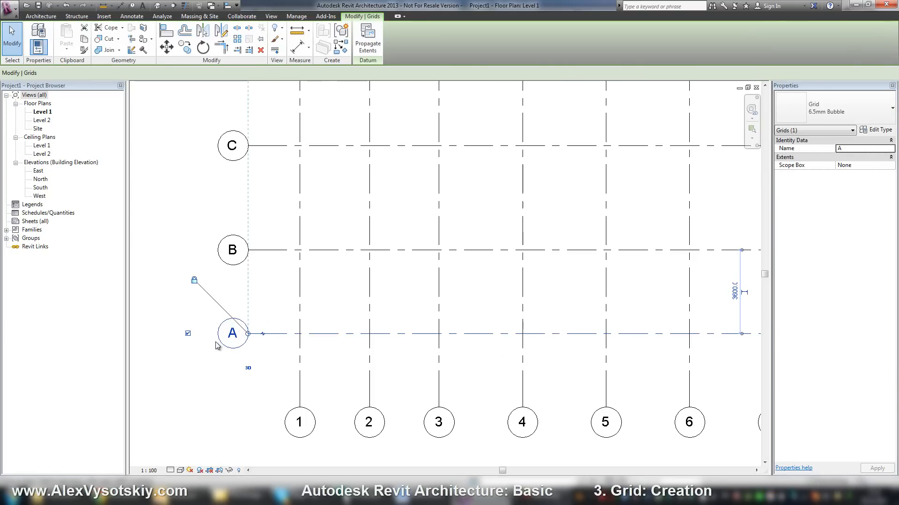
double_click(232, 334)
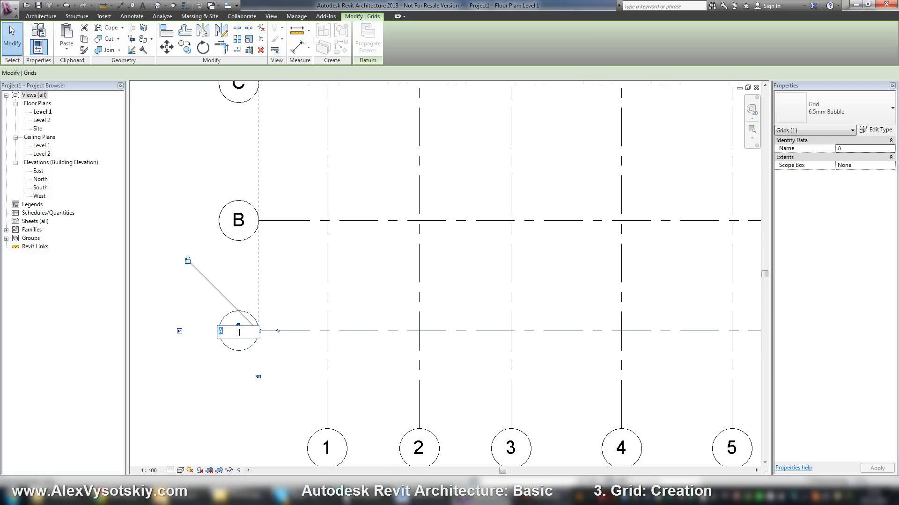
mouse_move(240, 347)
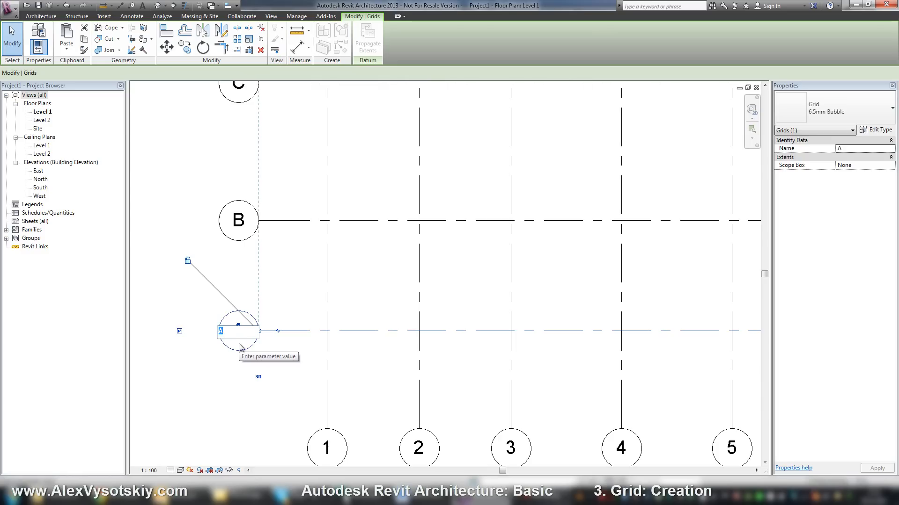
- Enter B as grid A's new name, triggering the duplicate-name error
type("B")
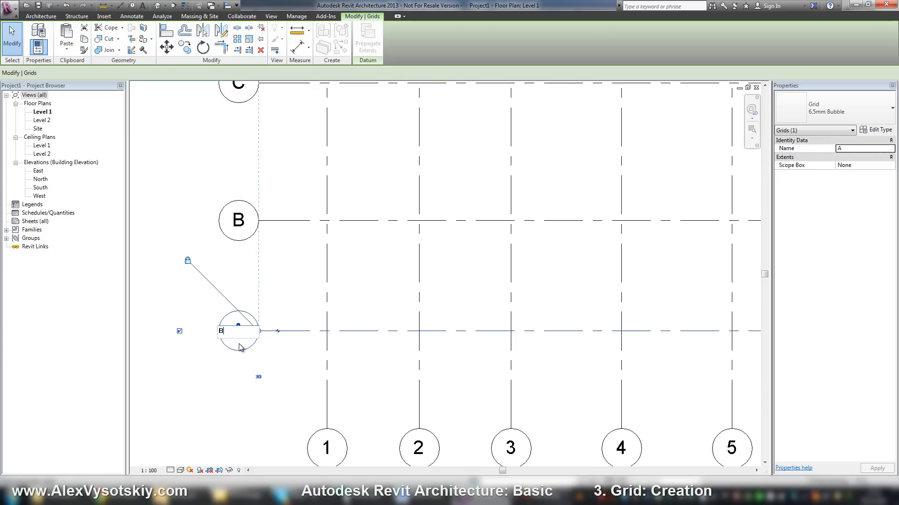
type("И")
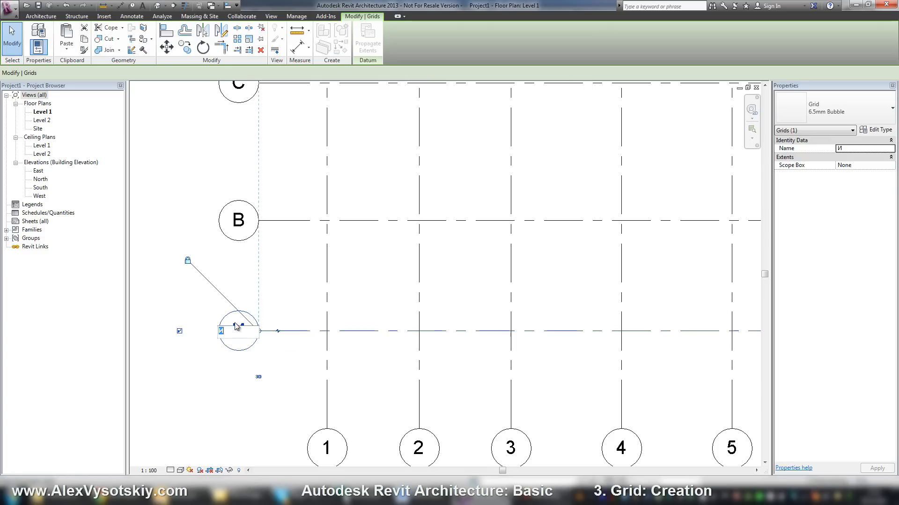
double_click(237, 331)
type("B")
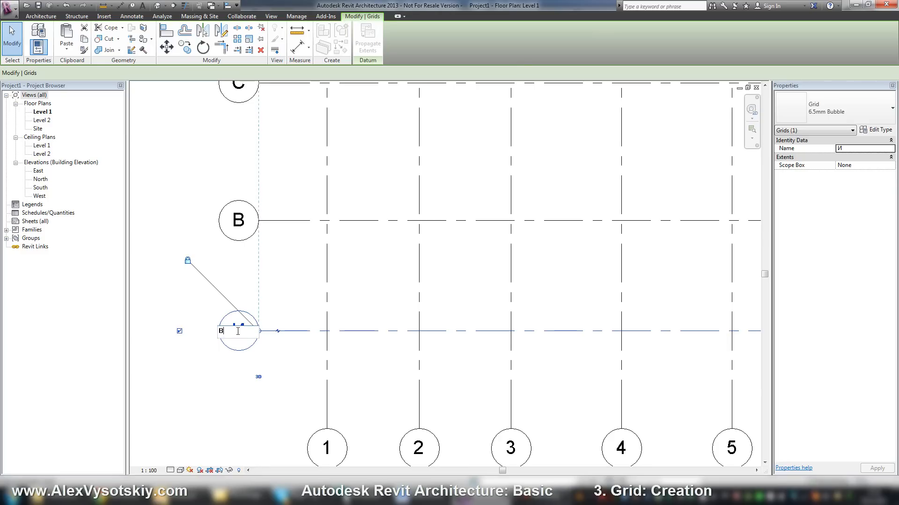
key("Return")
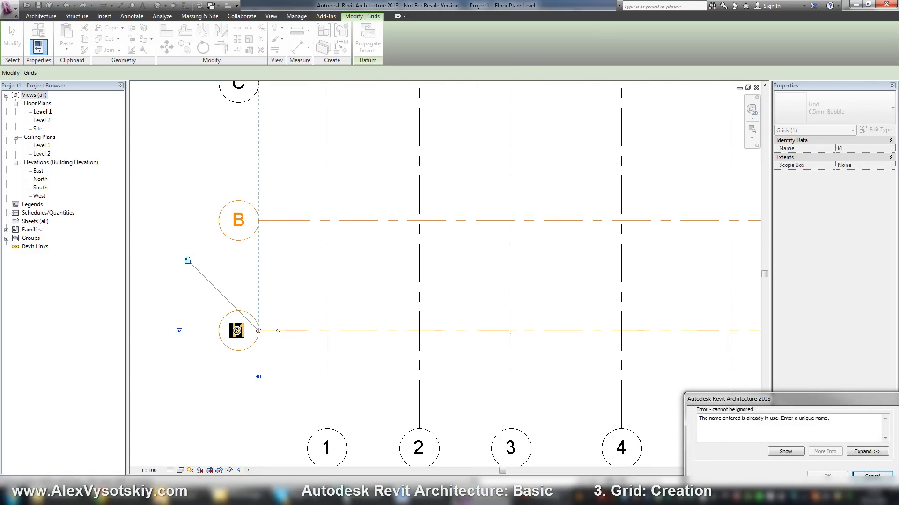